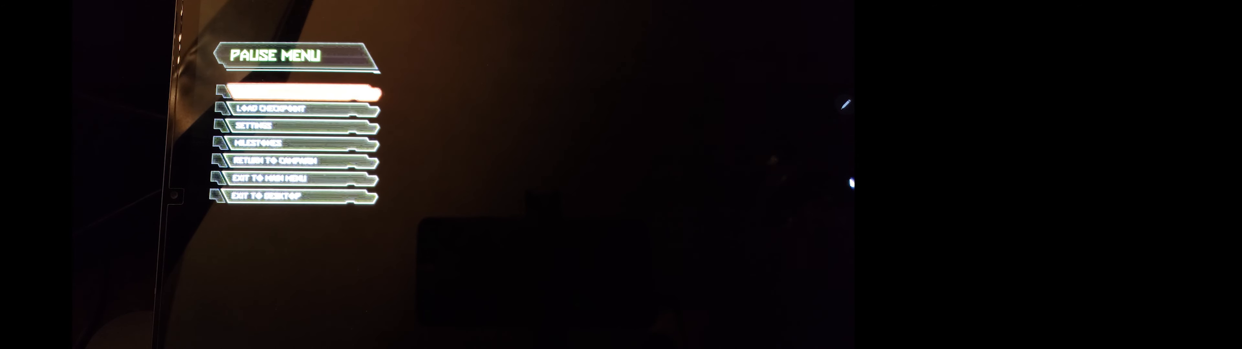
- Quit DOOM to the desktop from the pause menu, confirming despite the unsaved-progress warning
left_click(269, 195)
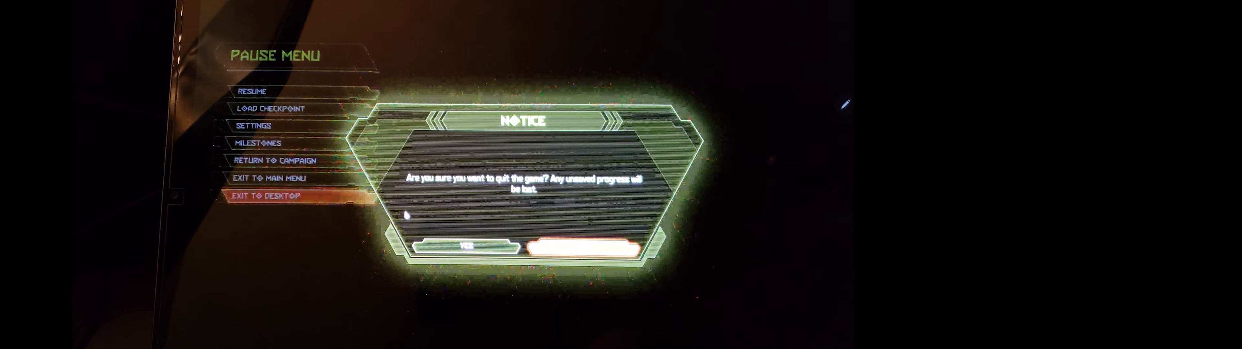
left_click(467, 249)
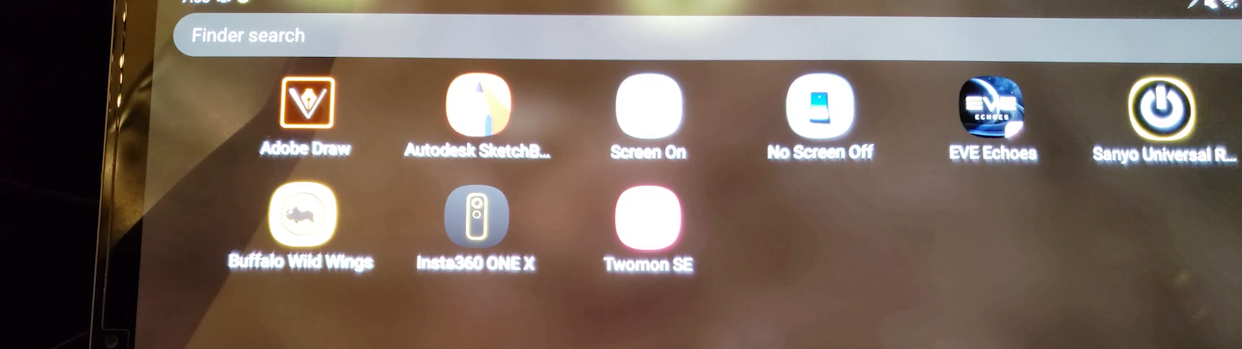